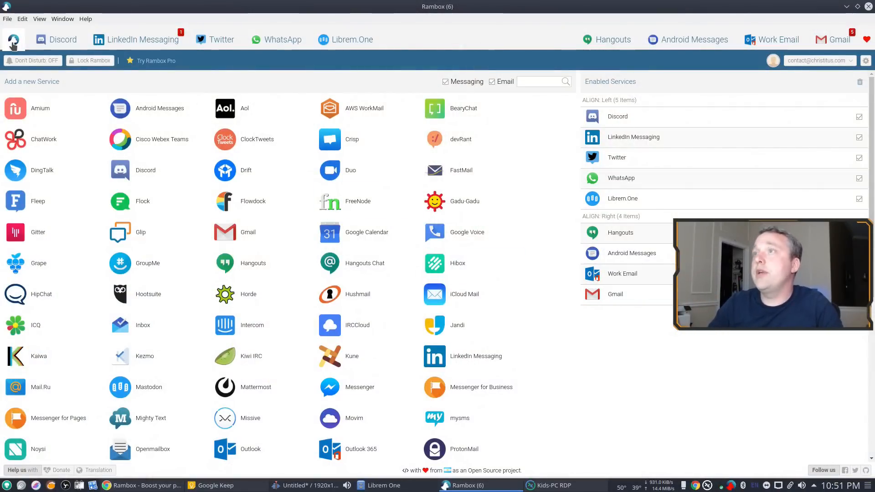
mouse_move(350, 170)
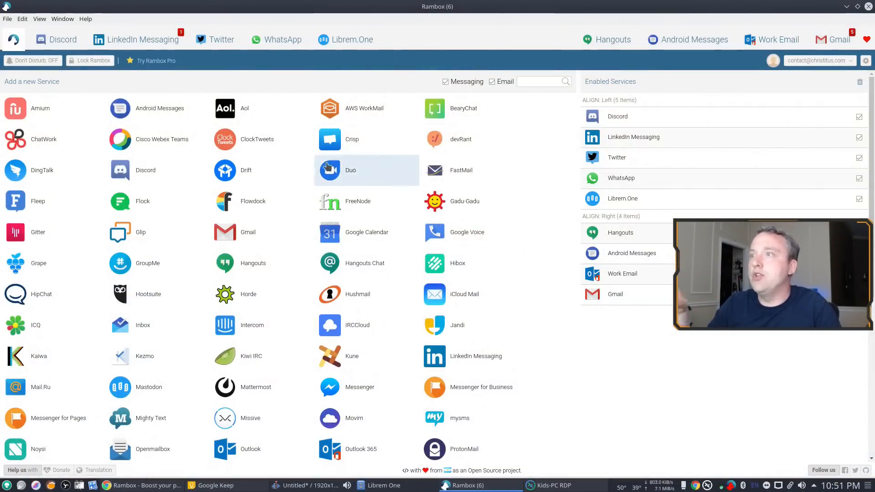
mouse_move(192, 232)
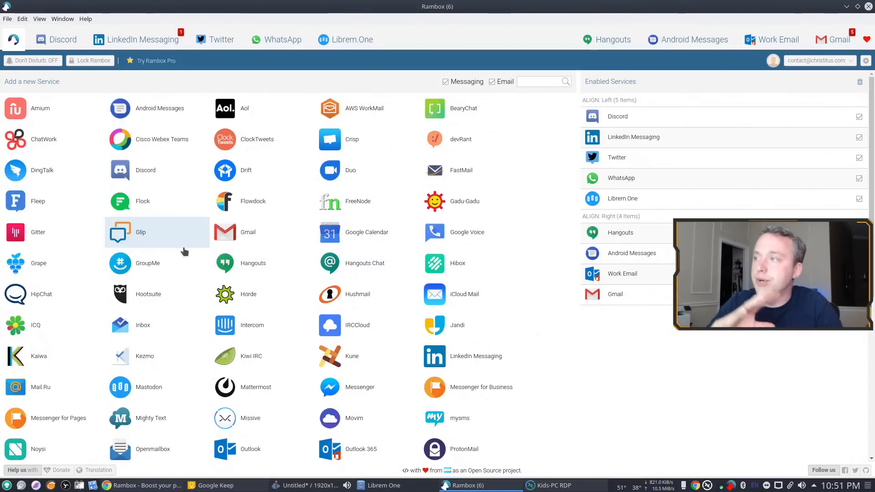
mouse_move(182, 255)
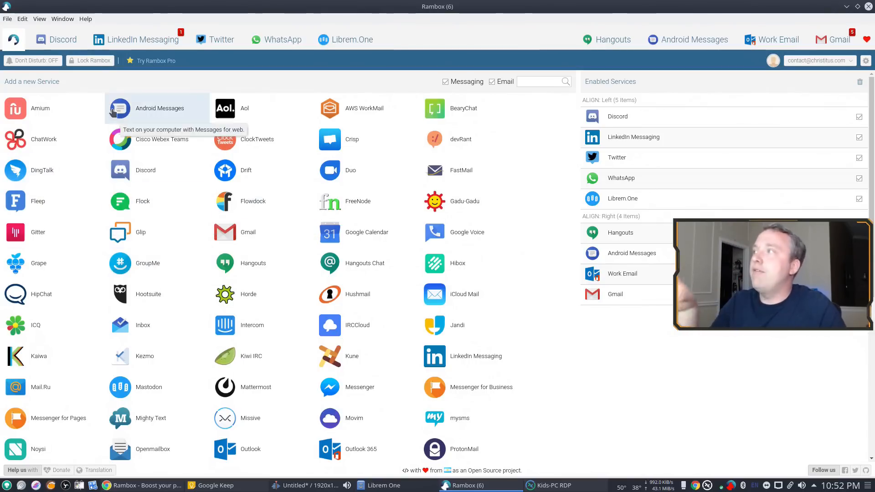
Switch to the Discord service and show the #technology-talk channel.
left_click(55, 40)
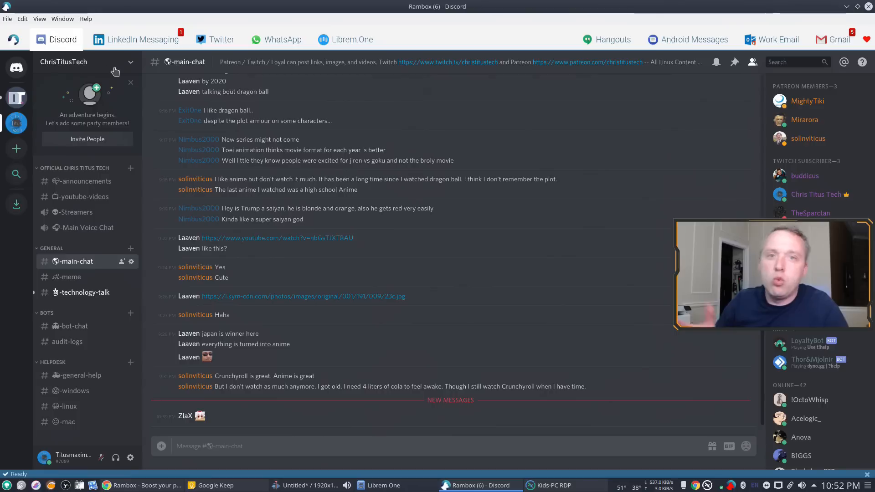
mouse_move(411, 116)
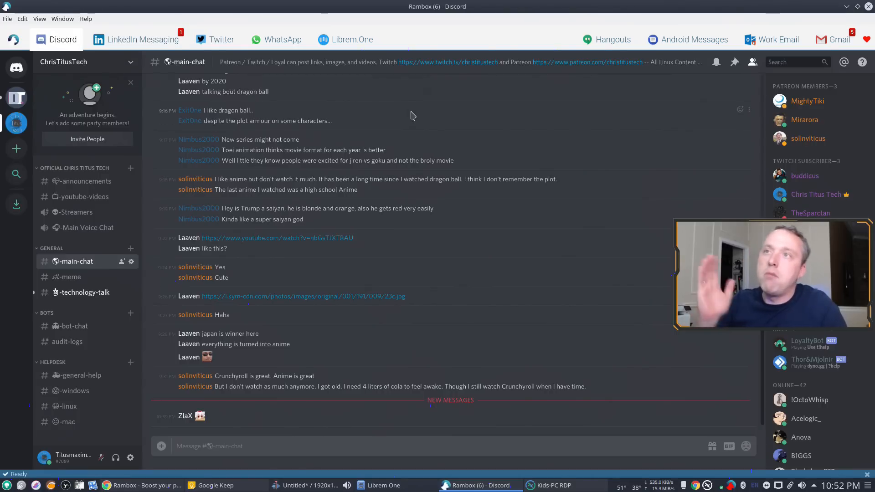
mouse_move(689, 83)
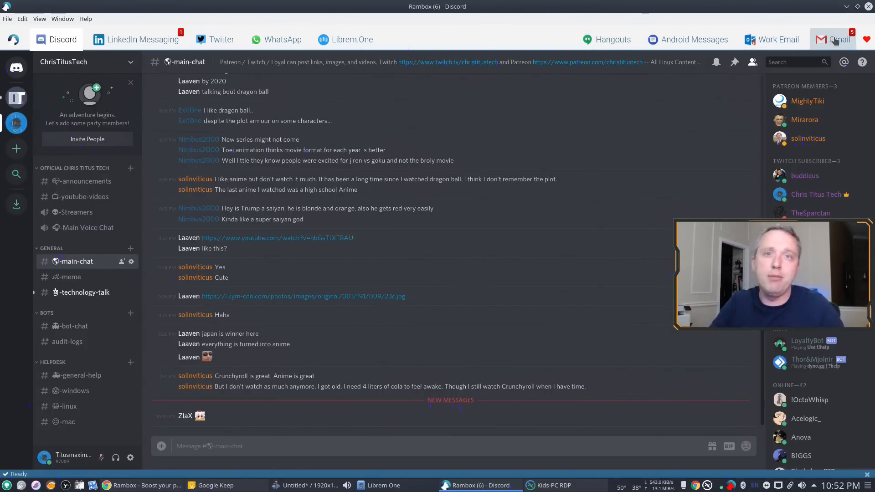
mouse_move(605, 39)
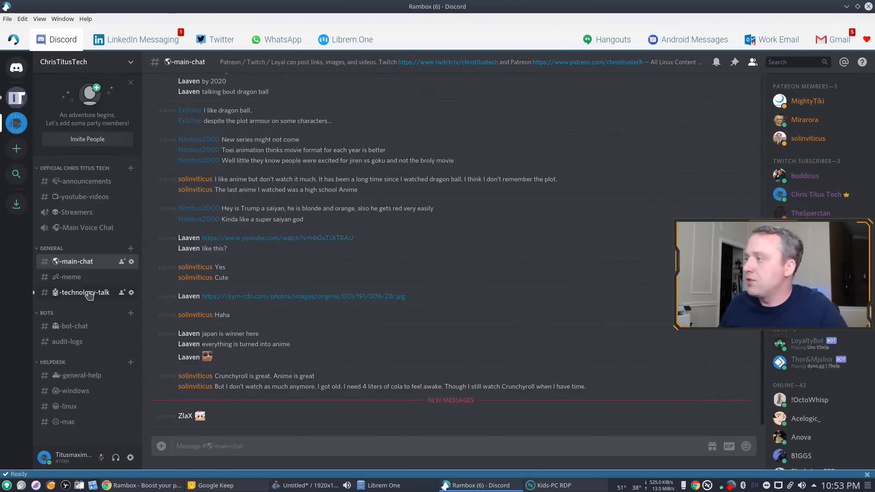
left_click(81, 292)
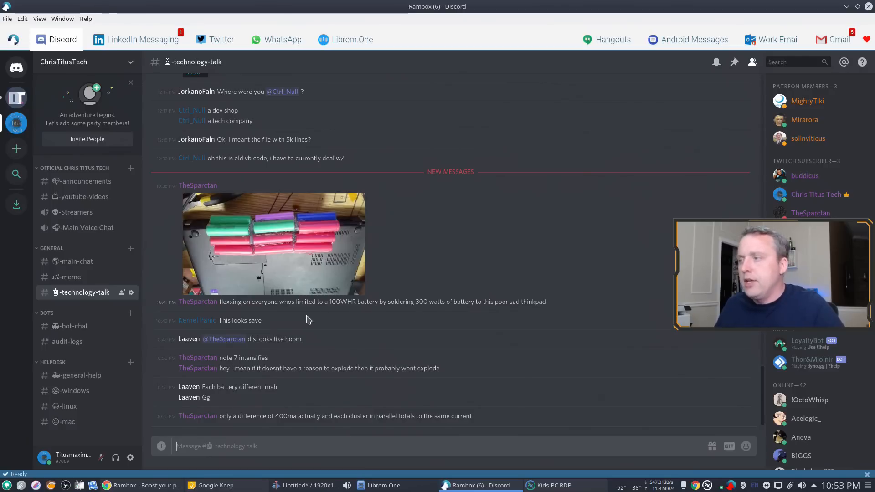
mouse_move(136, 275)
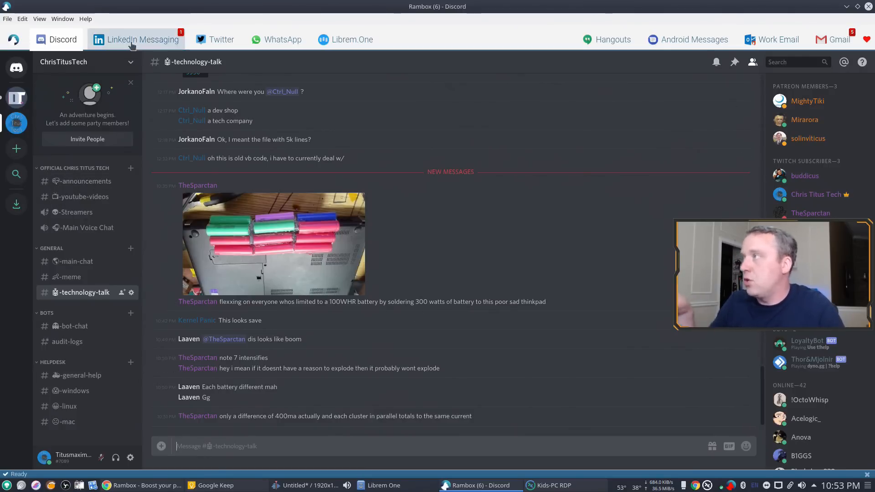
Show the LinkedIn Messaging notifications, then browse down the Twitter mentions column.
left_click(142, 39)
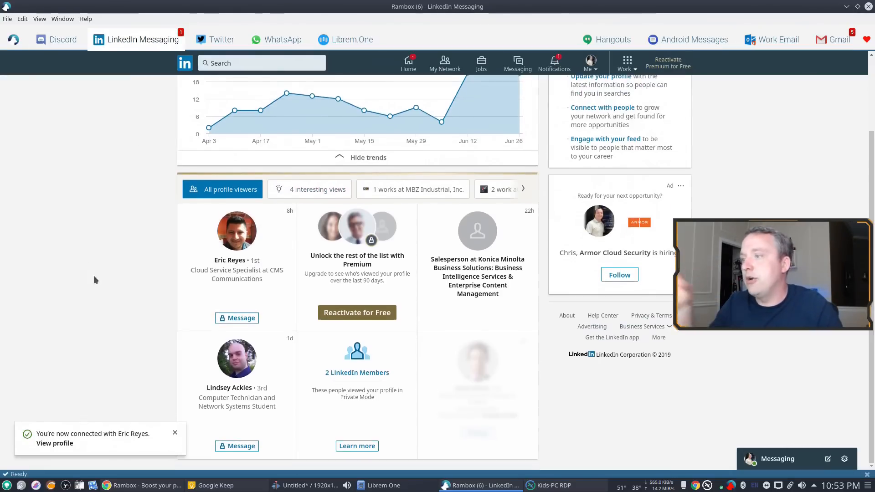
left_click(553, 63)
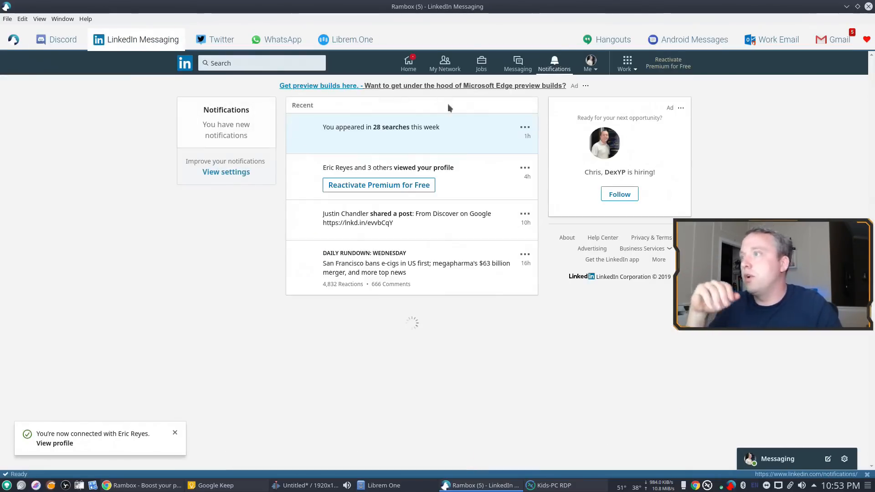
left_click(214, 39)
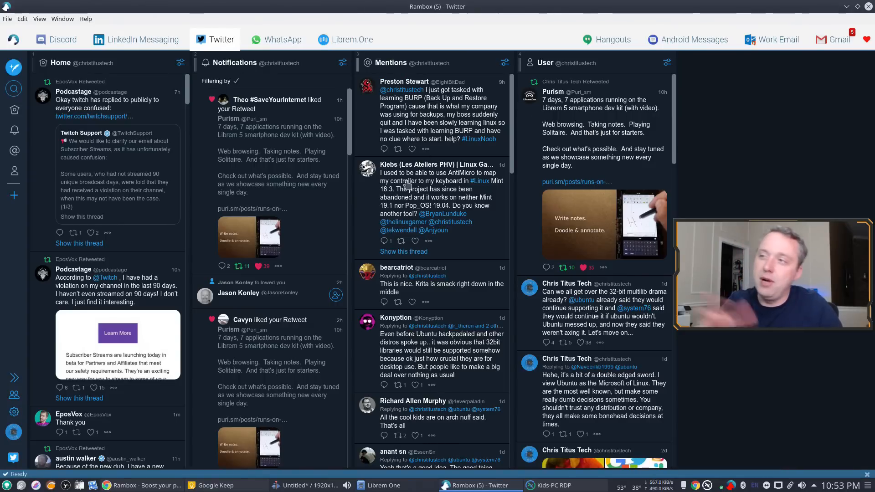
scroll("down", 3)
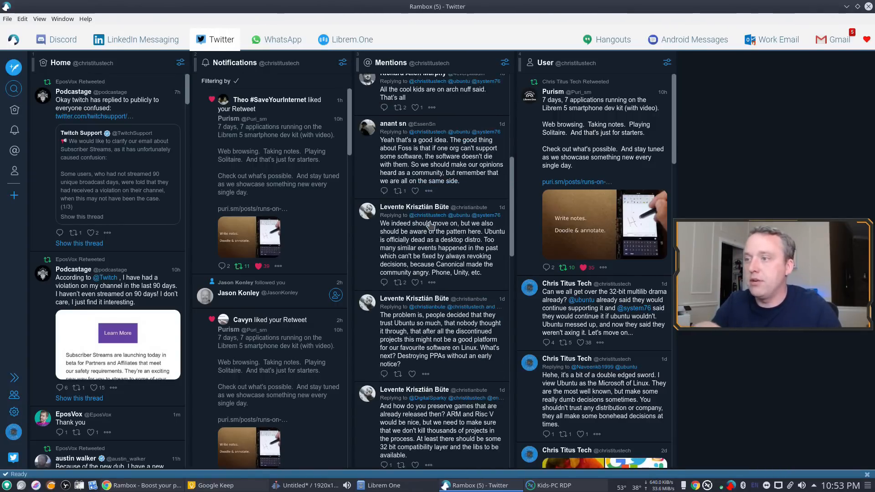
scroll("down", 3)
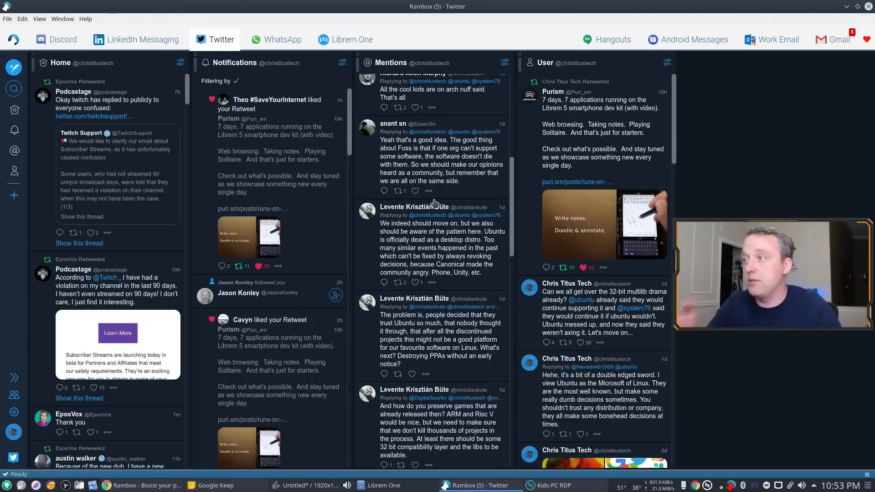
Move on to the WhatsApp service and then the Librem.One service.
left_click(282, 39)
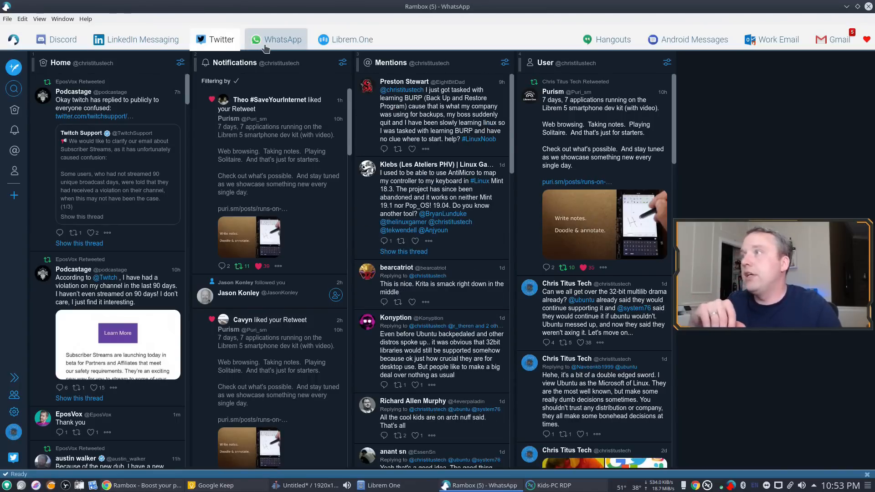
left_click(282, 39)
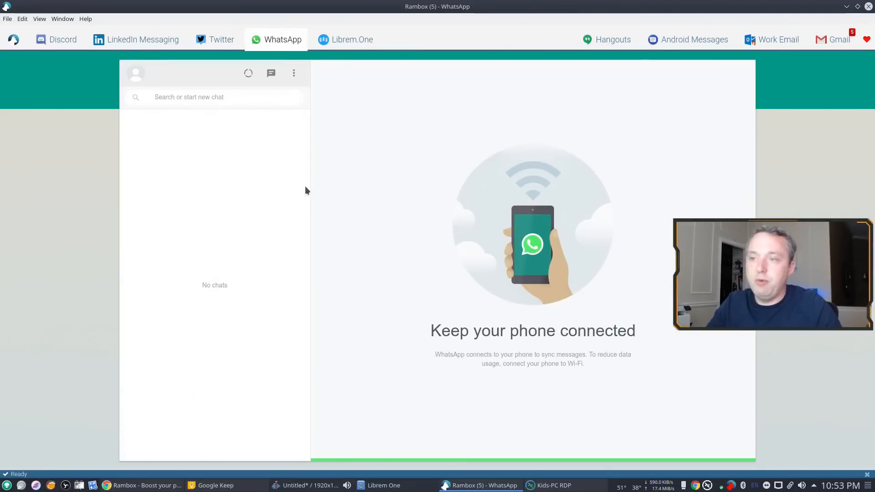
mouse_move(332, 120)
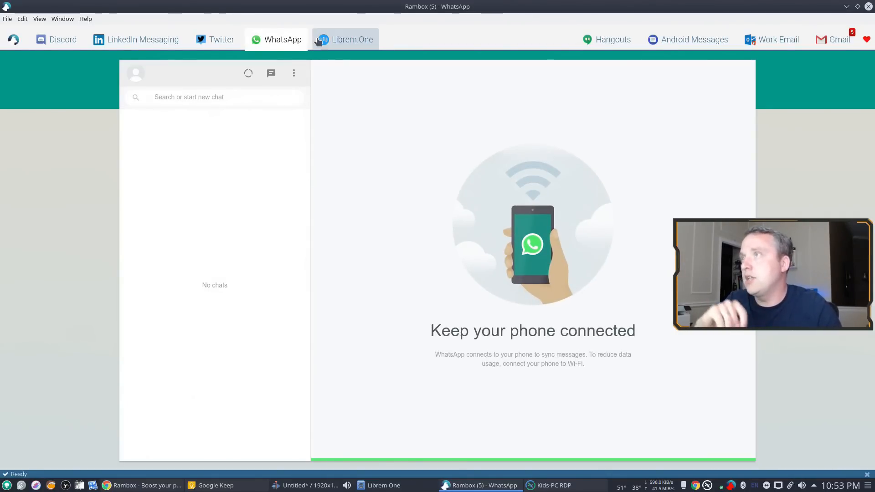
left_click(345, 39)
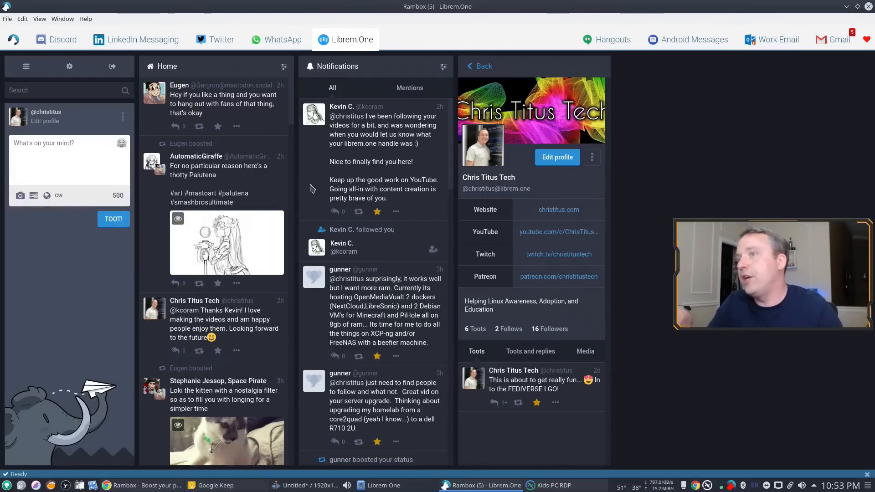
mouse_move(369, 160)
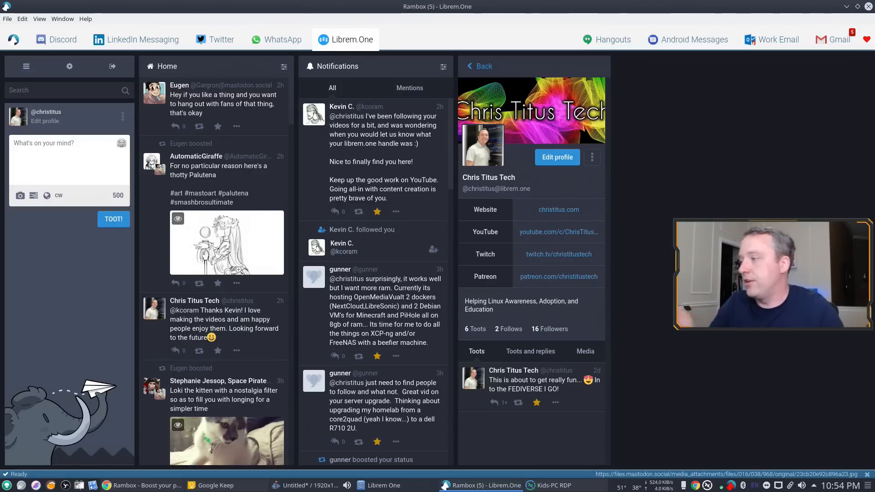
mouse_move(245, 257)
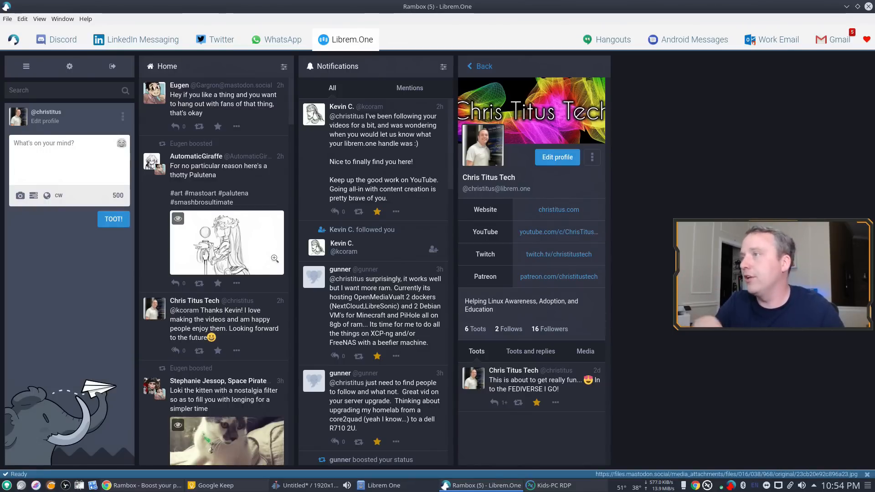
mouse_move(289, 260)
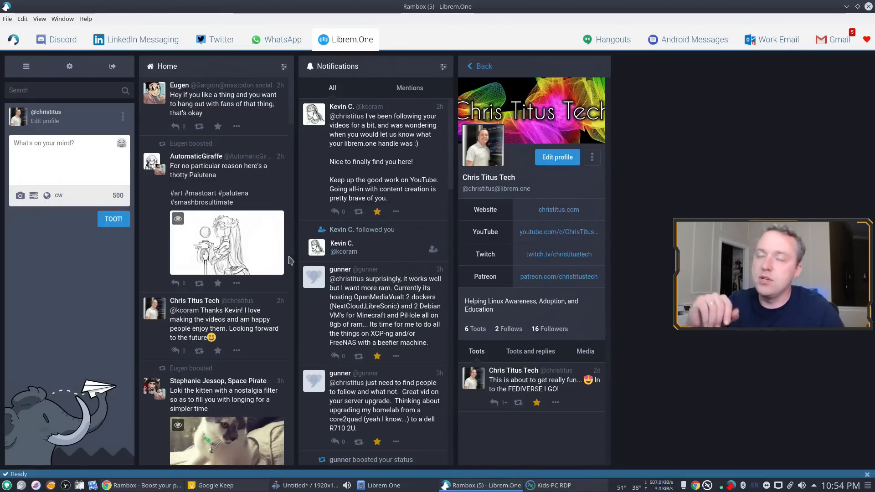
mouse_move(692, 39)
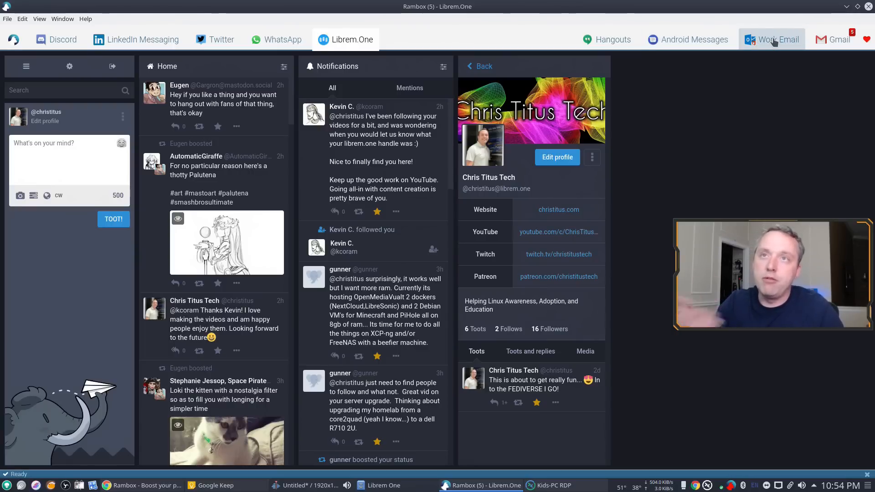
Switch from Librem.One to the first service tab in the workspace.
left_click(56, 39)
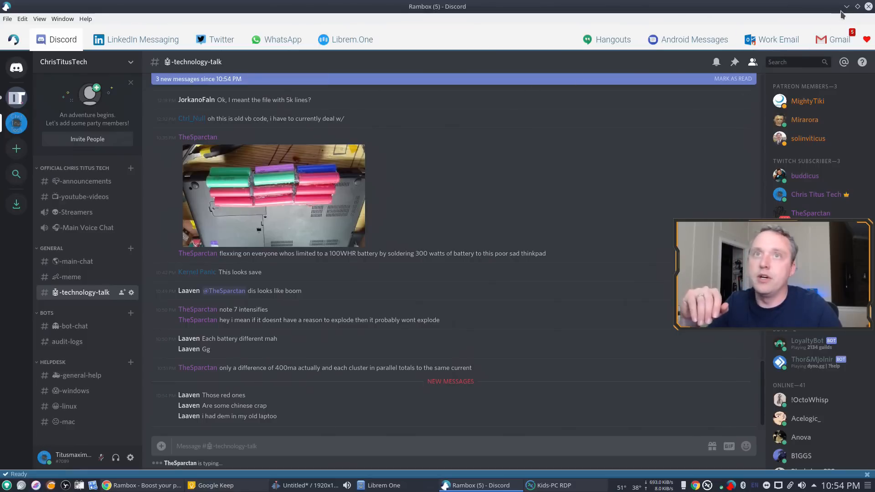
mouse_move(475, 152)
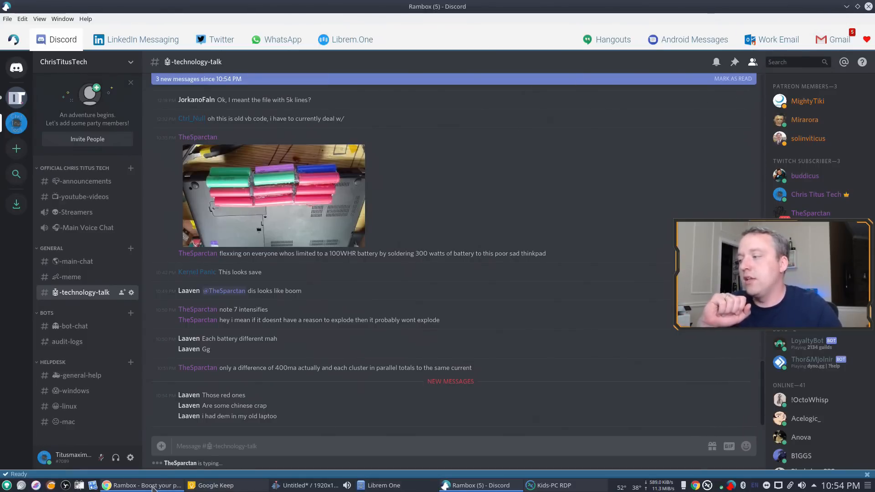
Bring up the Rambox website home page in the web browser.
left_click(146, 485)
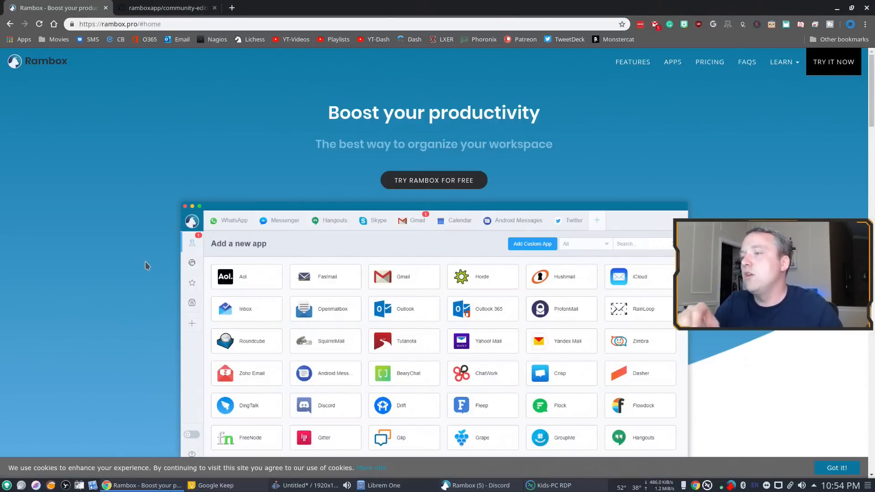
Look over the home page demo, then go to the FEATURES overview.
scroll("down", 3)
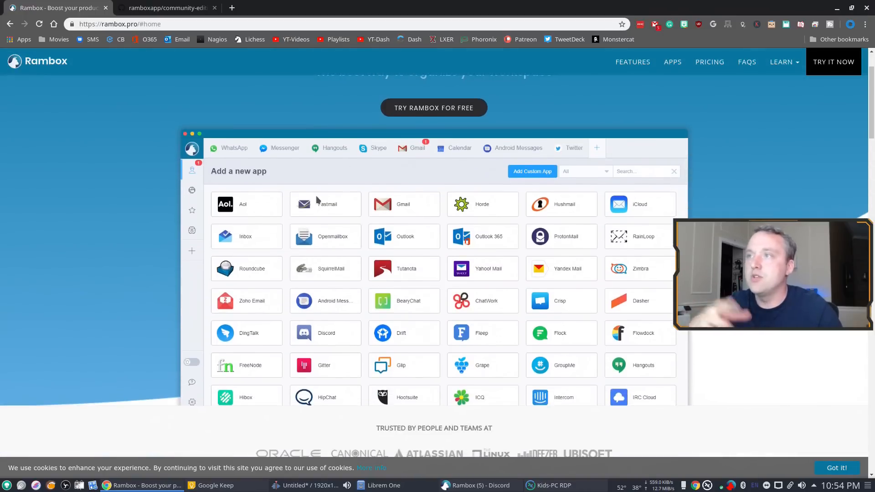
mouse_move(242, 245)
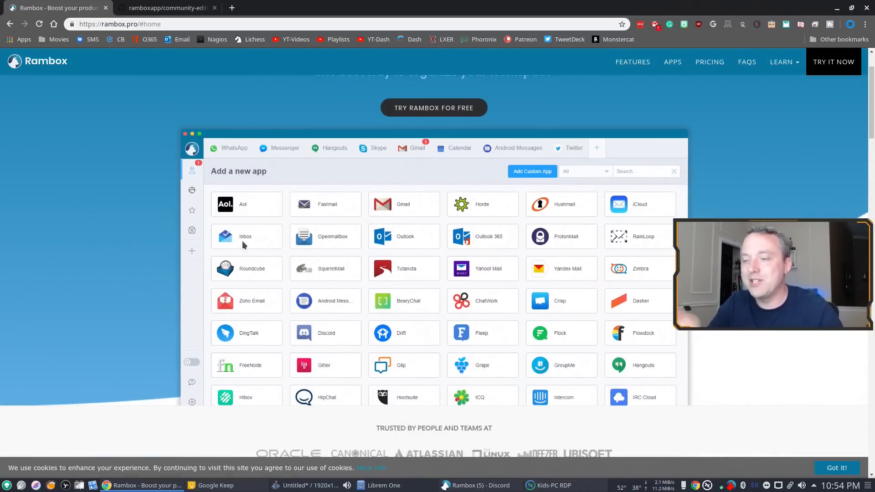
scroll("up", 3)
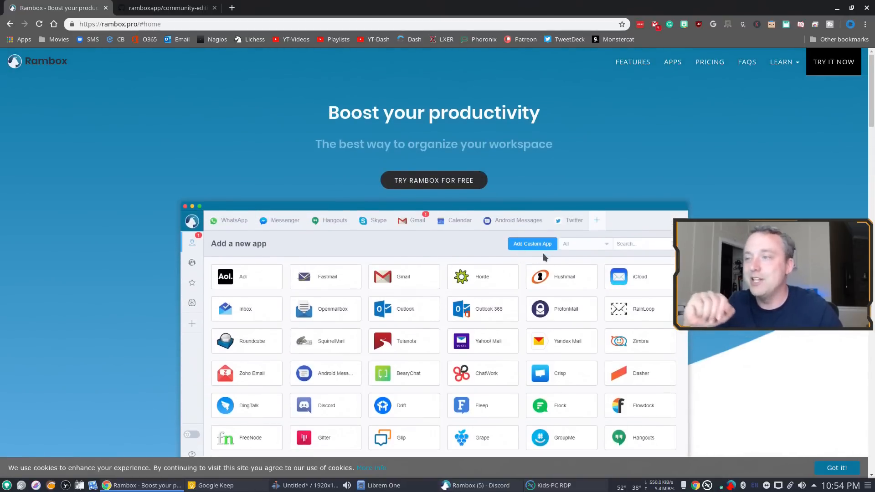
mouse_move(618, 185)
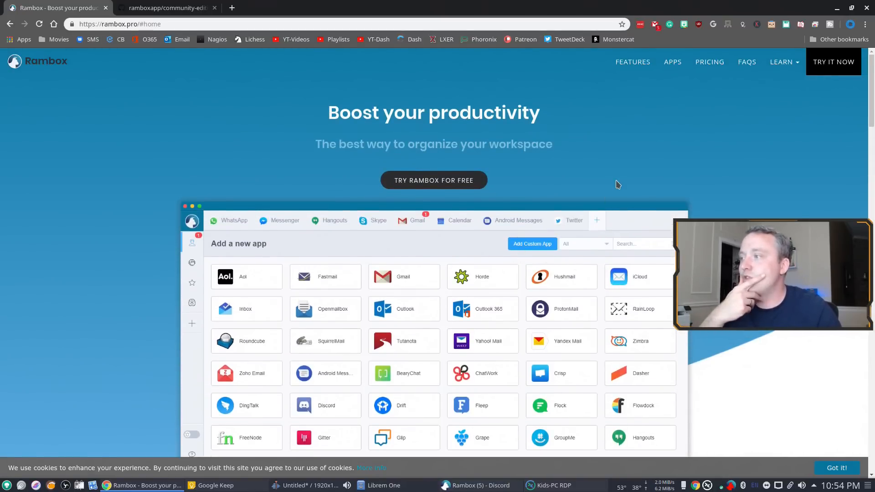
mouse_move(633, 62)
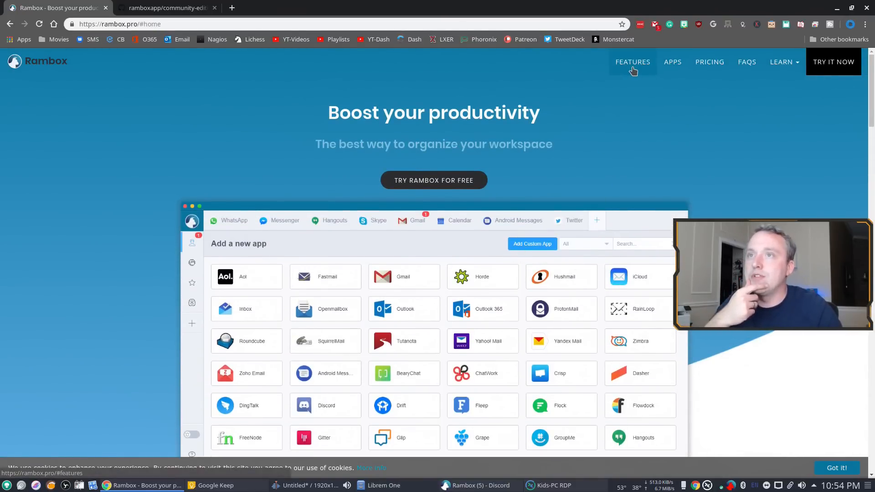
left_click(633, 62)
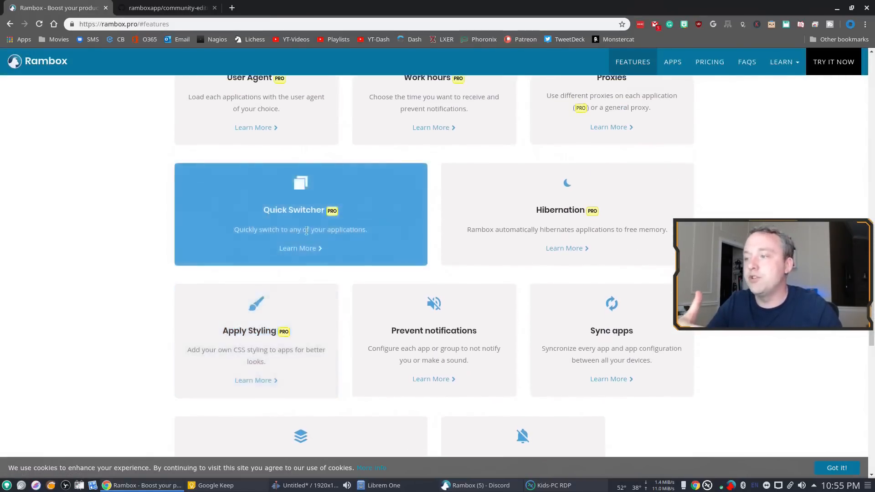
Browse the feature cards, then jump to the PRICING plans comparison.
scroll("down", 3)
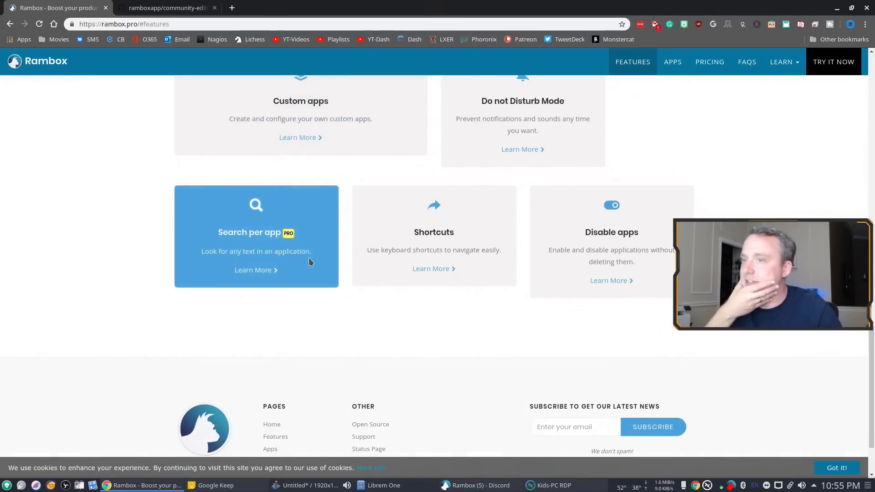
left_click(708, 61)
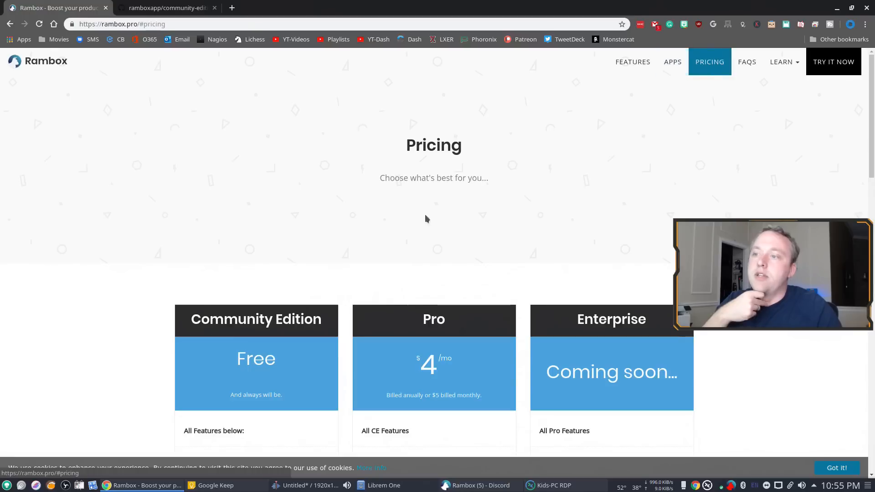
mouse_move(404, 202)
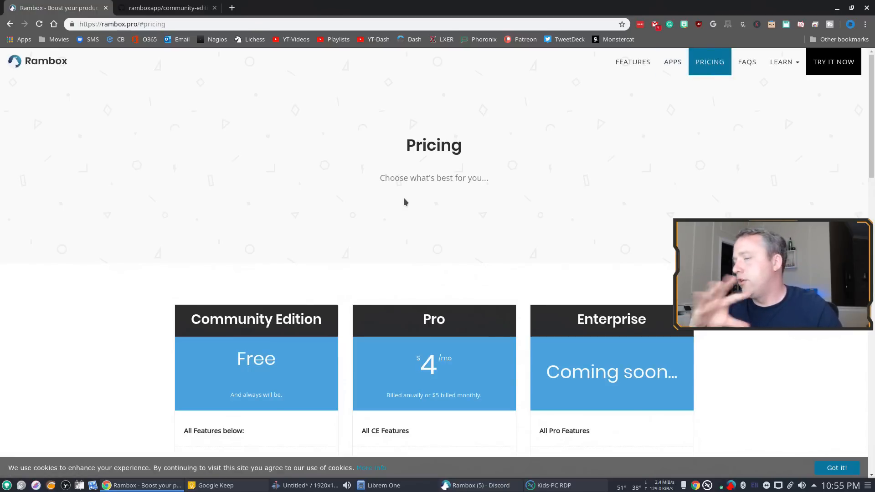
Review the plans' feature lists, then switch to the ramboxapp/community-edition GitHub tab.
scroll("down", 3)
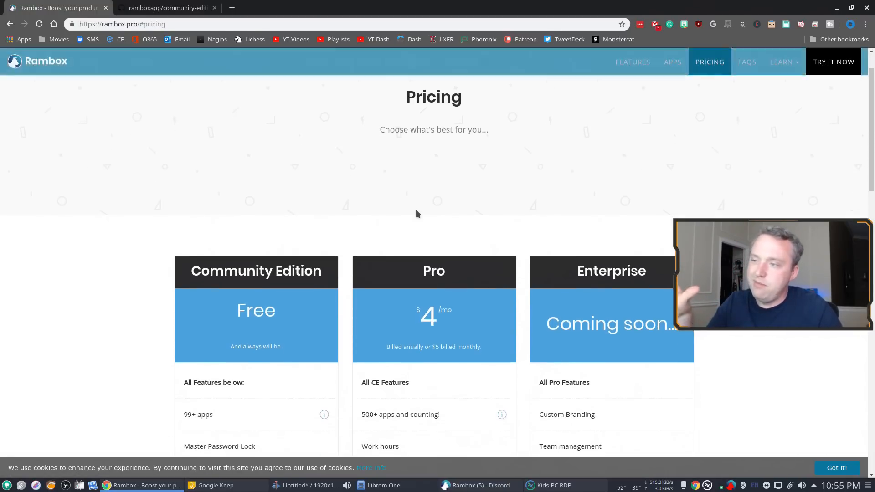
scroll("down", 3)
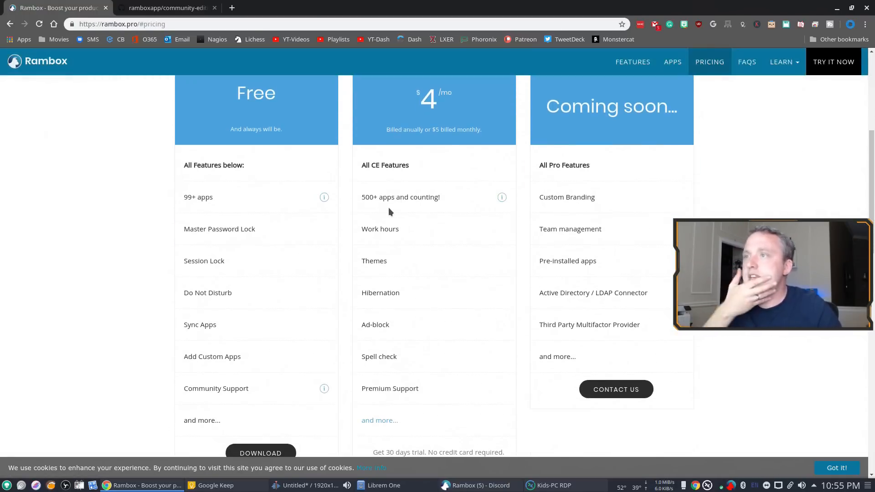
mouse_move(431, 183)
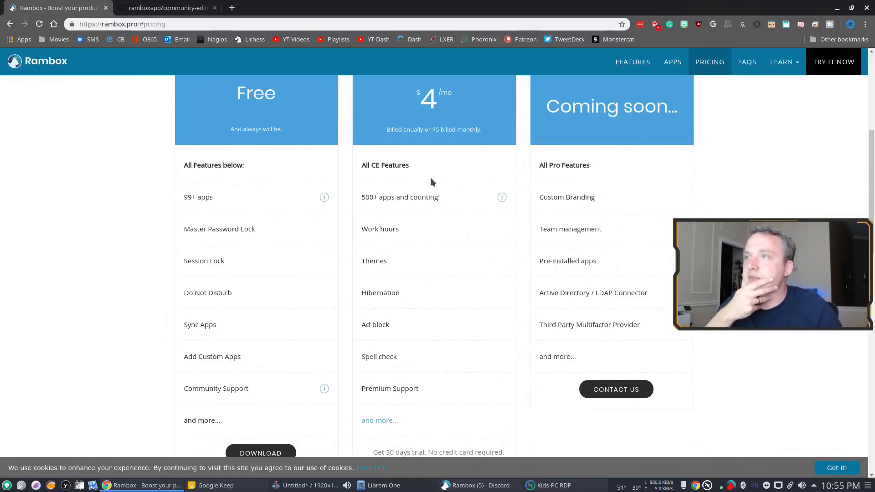
mouse_move(440, 253)
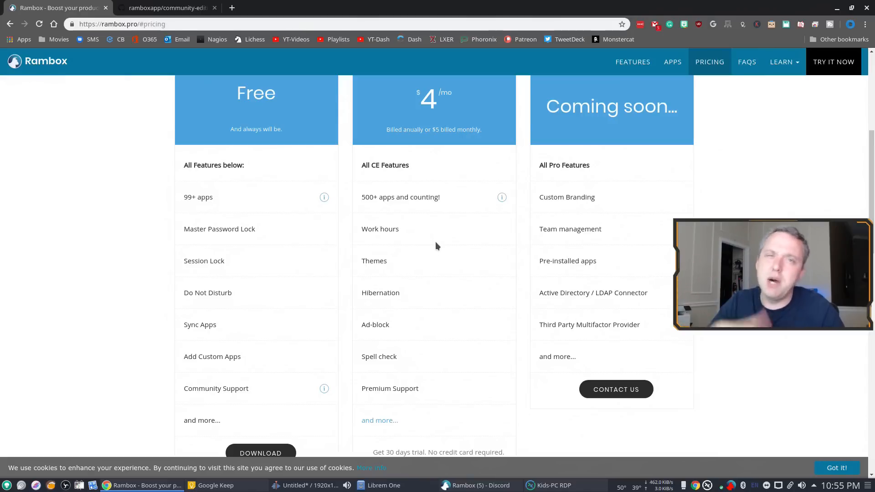
mouse_move(318, 210)
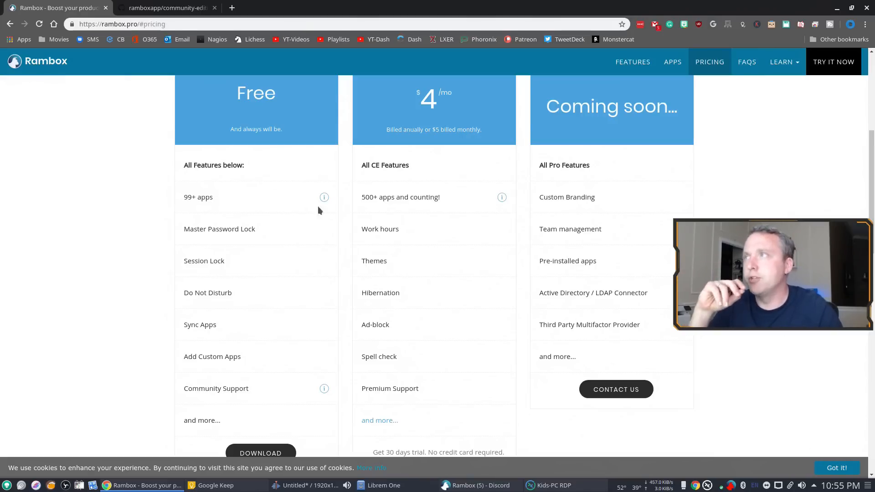
mouse_move(168, 9)
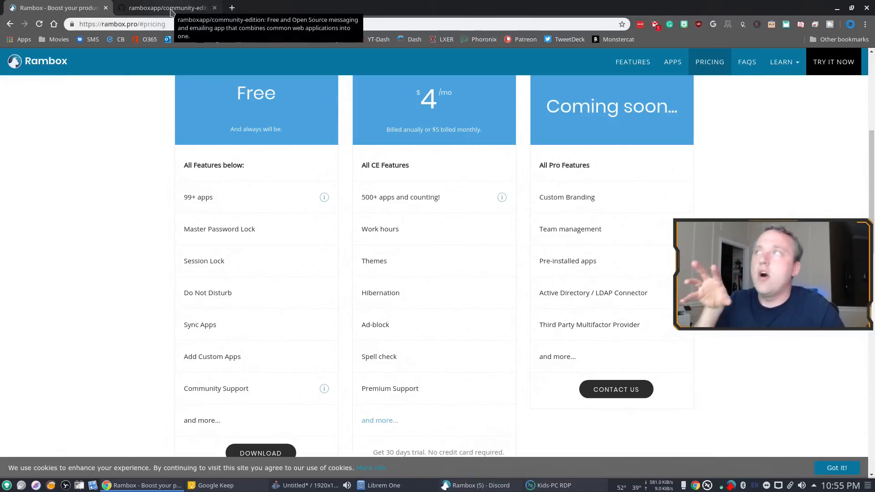
left_click(165, 9)
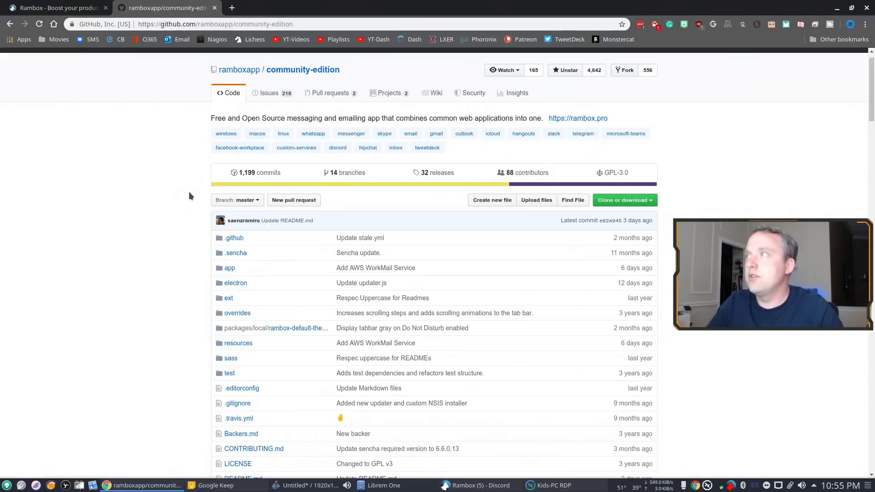
mouse_move(115, 284)
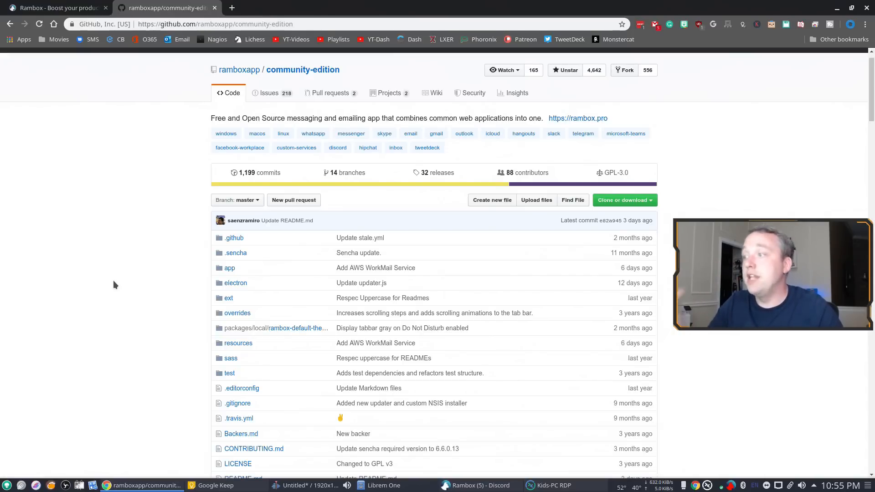
Open the repository's '32 releases' list showing release 0.6.9.
scroll("down", 3)
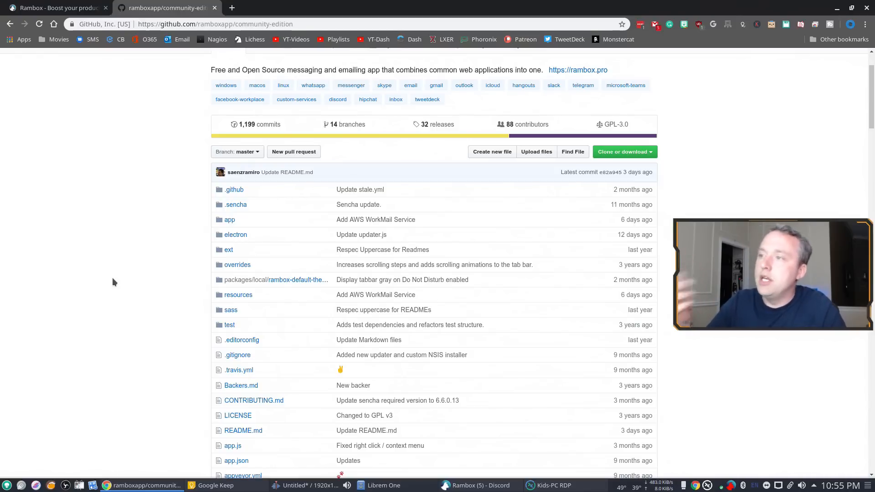
left_click(438, 123)
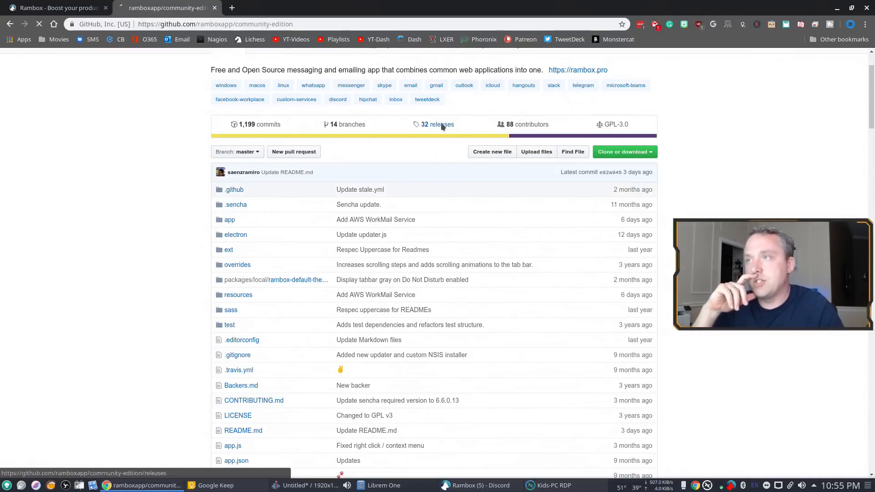
left_click(437, 124)
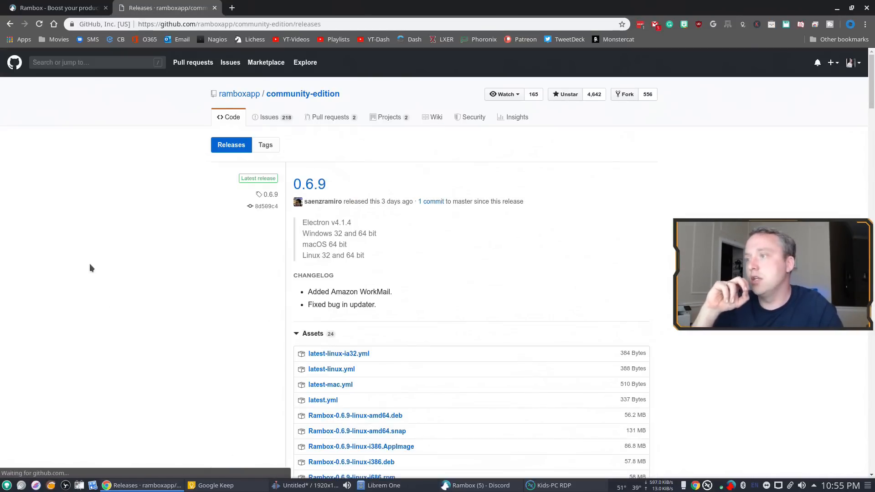
scroll("down", 3)
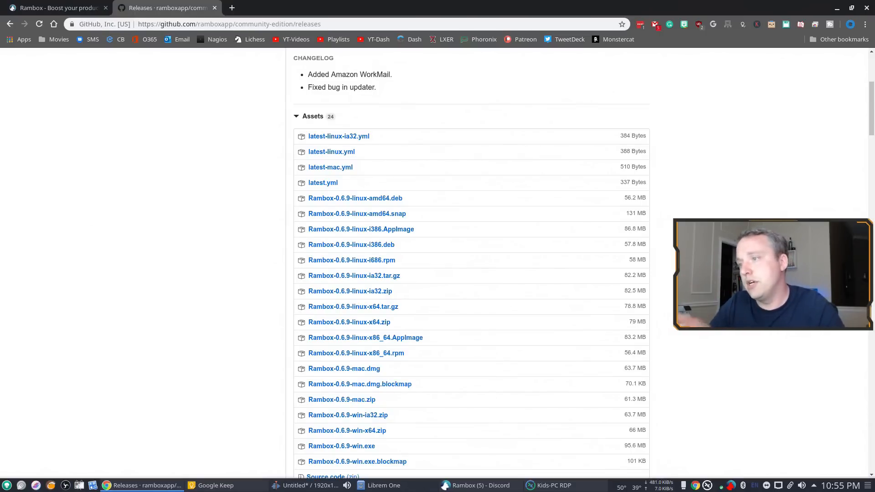
scroll("down", 3)
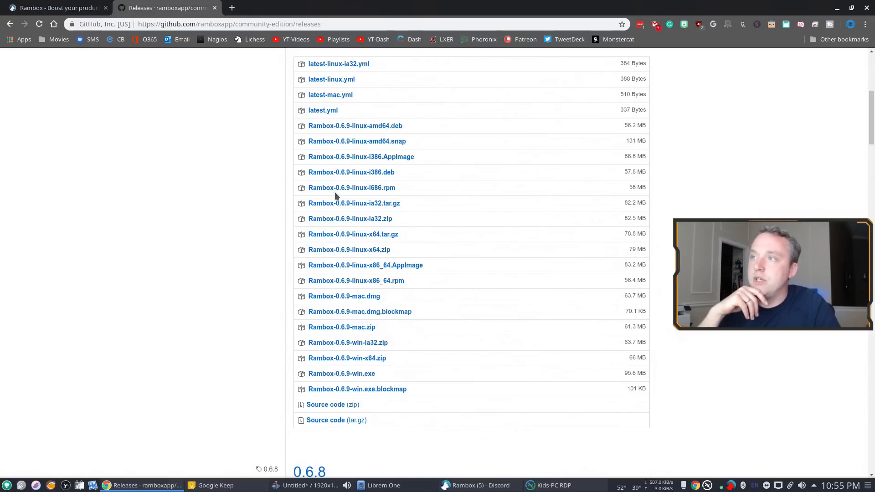
mouse_move(357, 141)
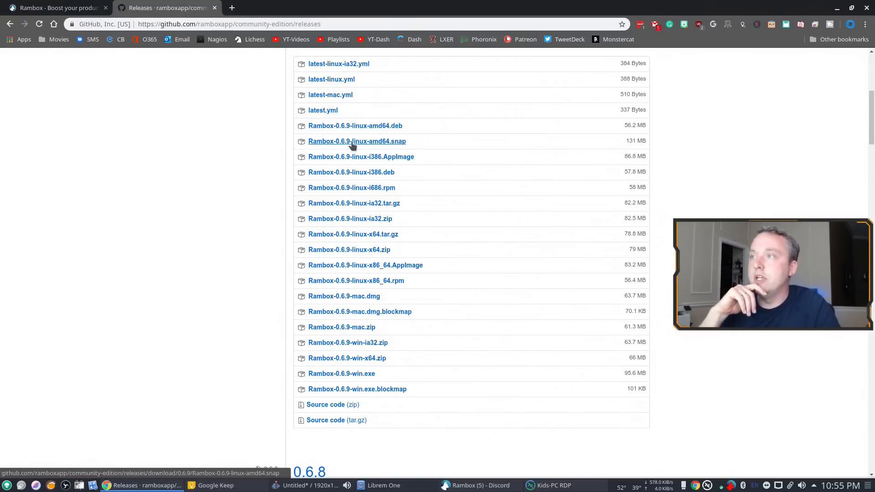
mouse_move(227, 157)
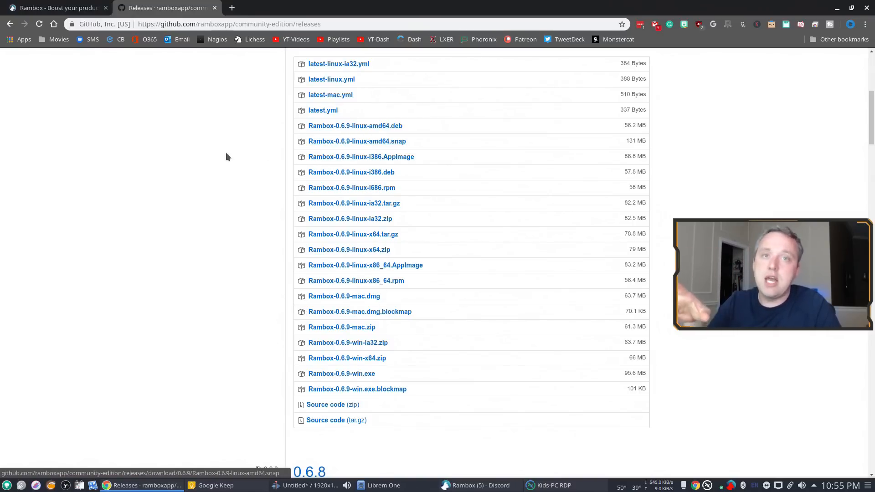